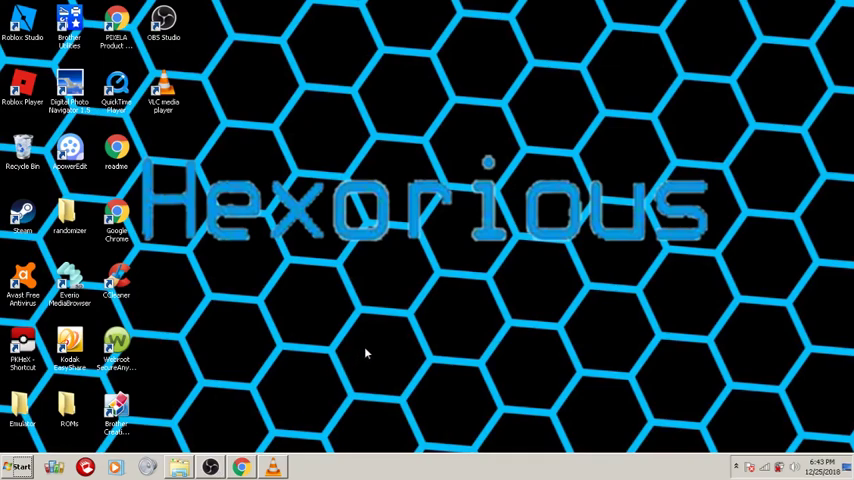
# - Launch Chrome and navigate to discordapp.com to reach the Discord homepage
pyautogui.click(210, 466)
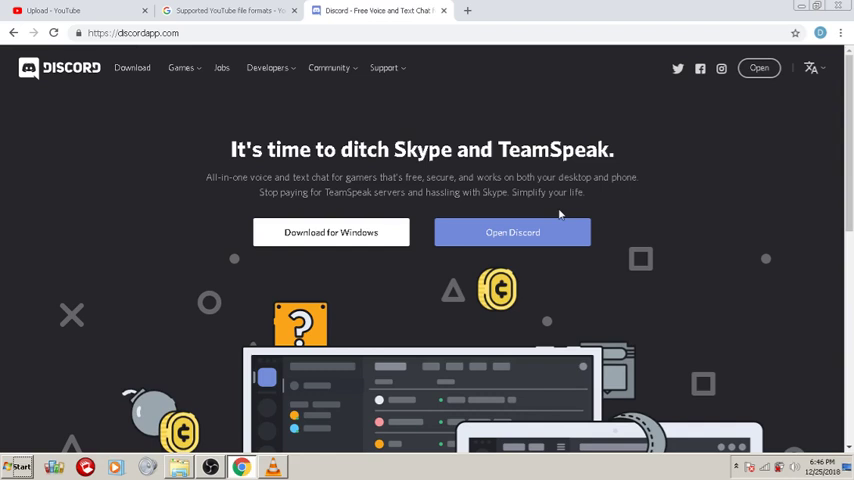
# - Open Discord in the browser and reach My Account showing username Devin
pyautogui.click(512, 232)
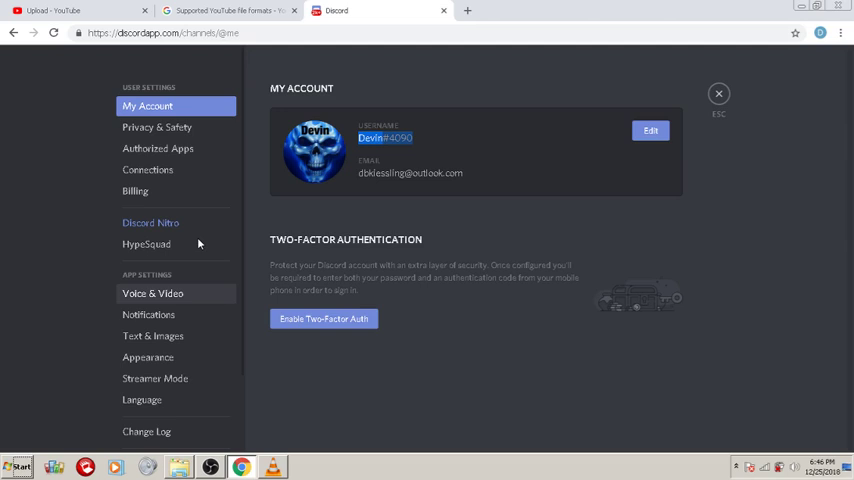
pyautogui.write('Hexorious')
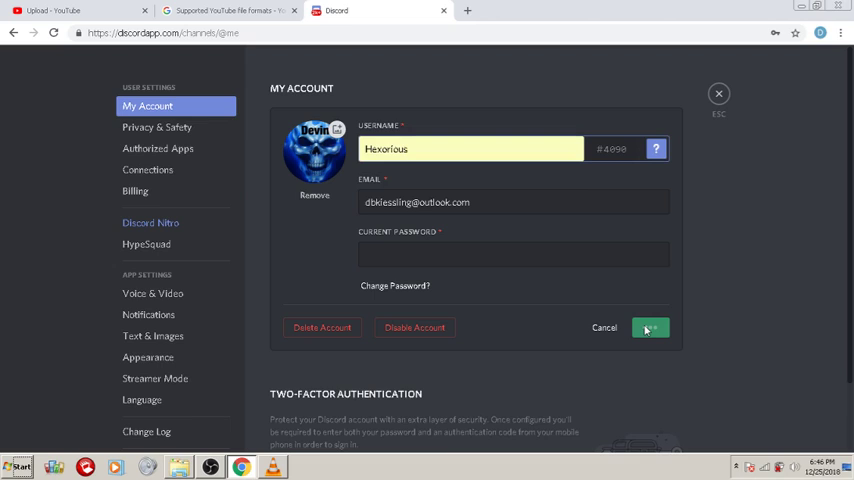
pyautogui.click(512, 252)
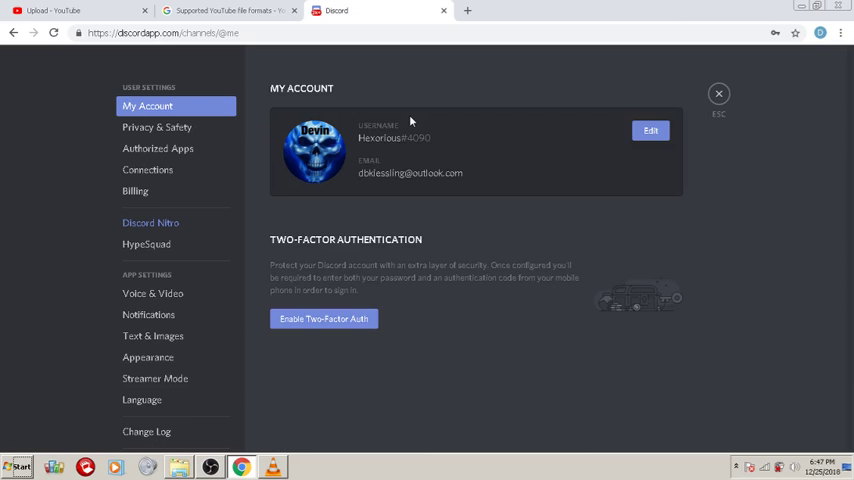
pyautogui.moveTo(340, 140)
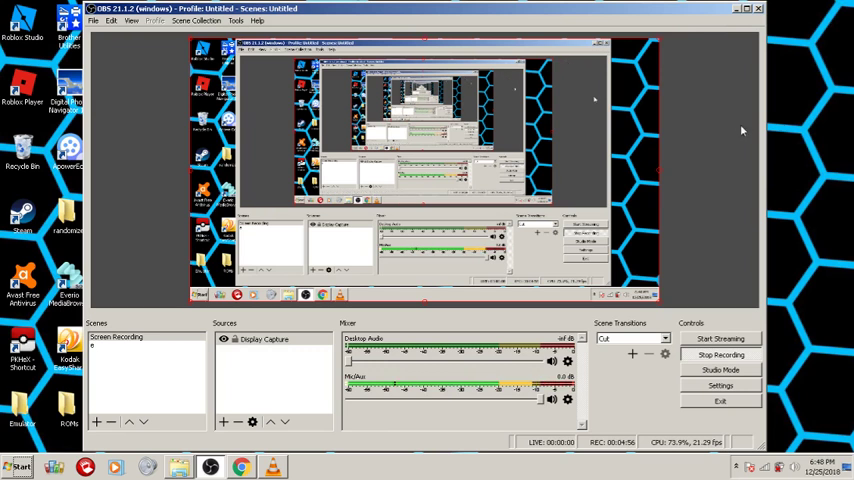
pyautogui.moveTo(710, 224)
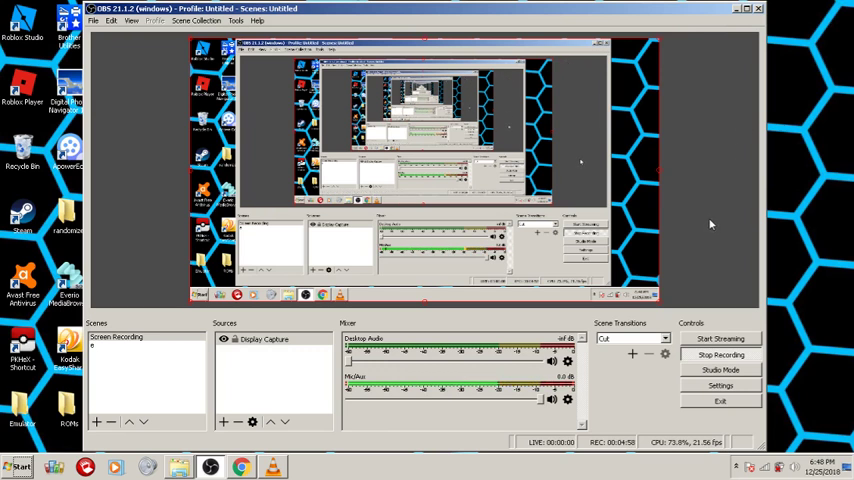